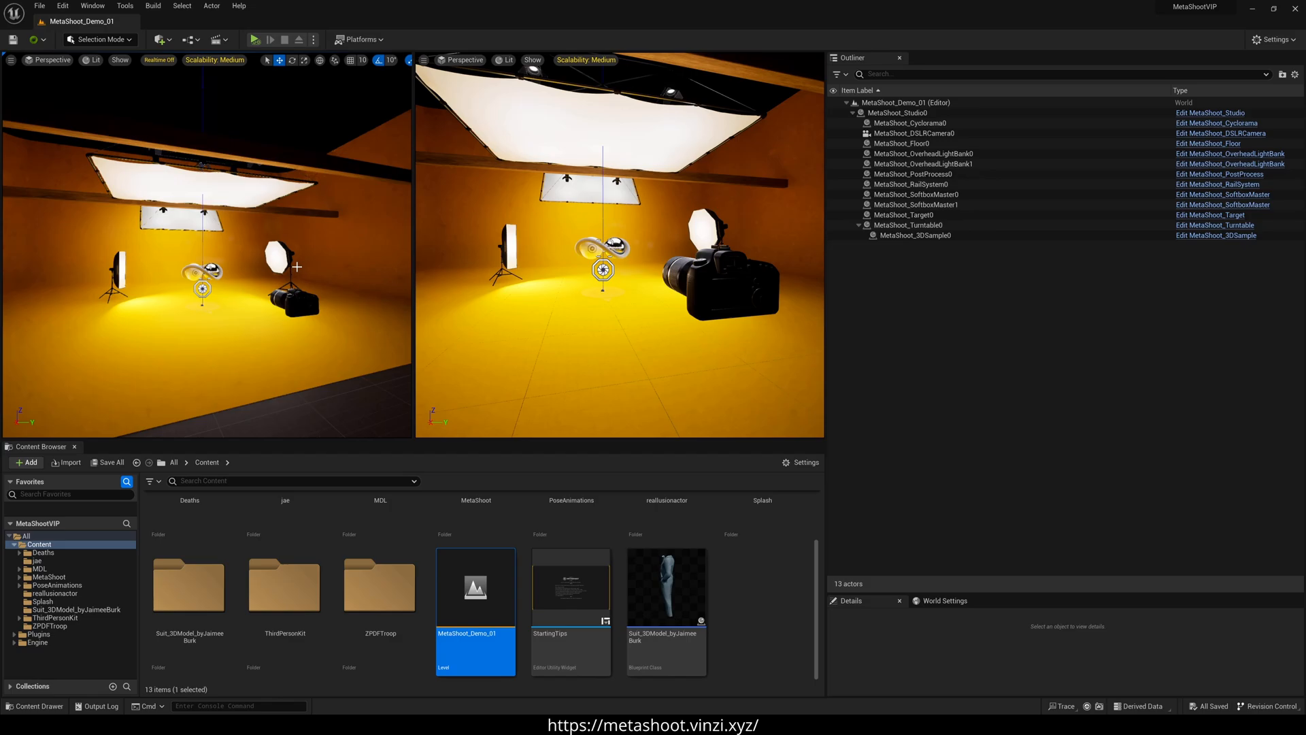
# Step: Open the Window menu to find the MetaShoot entry over the demo studio
pyautogui.click(11, 59)
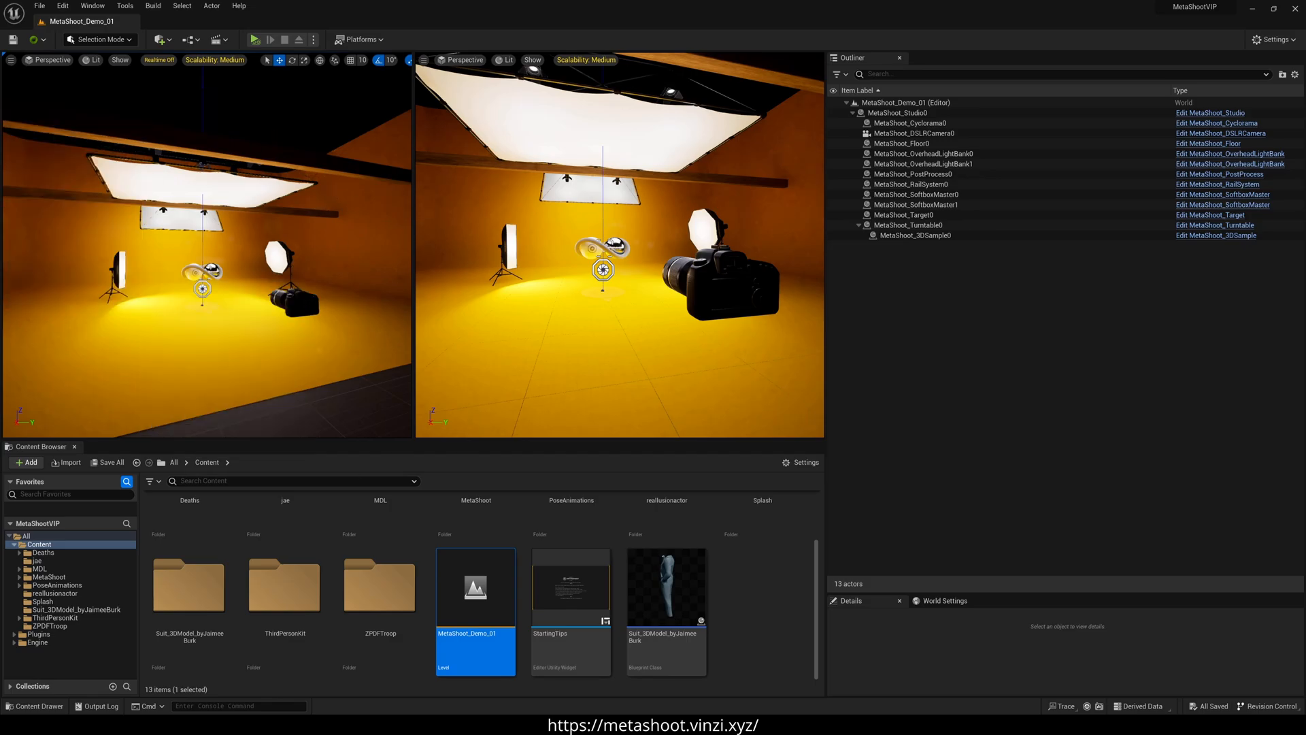
pyautogui.click(92, 6)
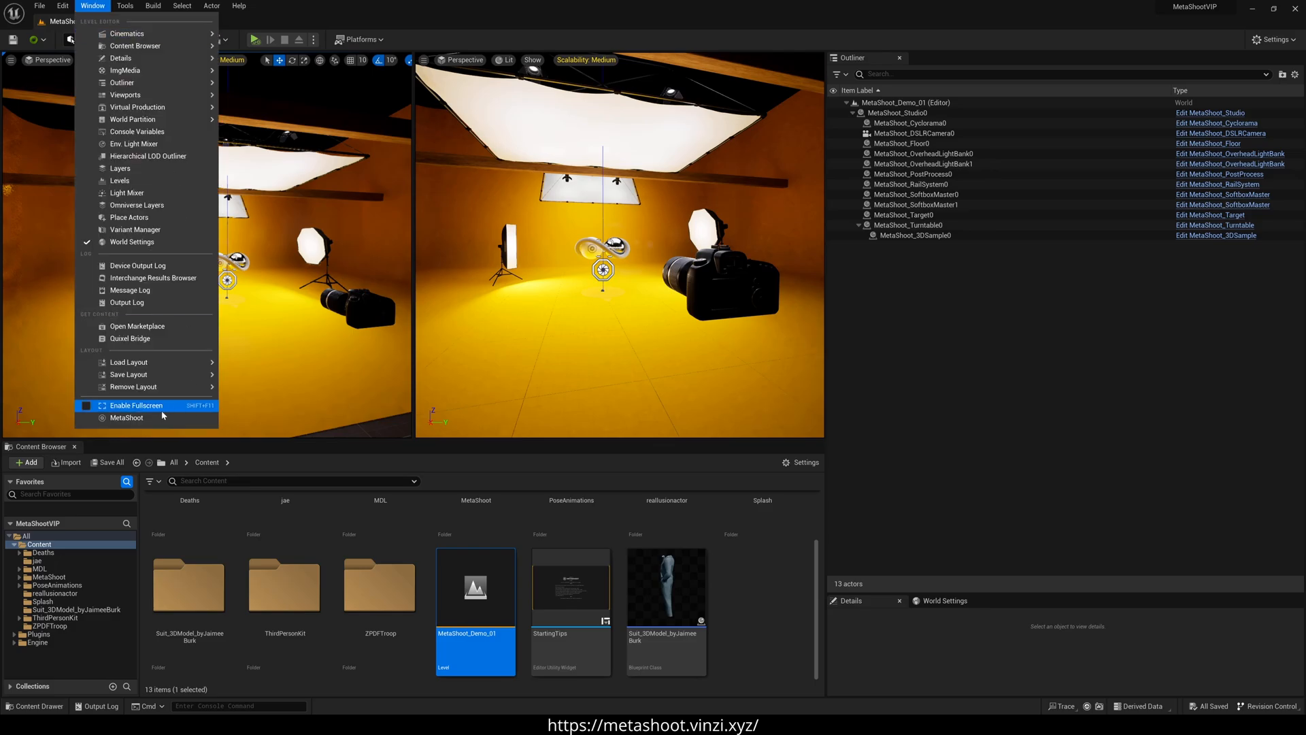
# Step: Dock the MetaShoot panel and browse its studio, camera and lighting assets
pyautogui.click(127, 417)
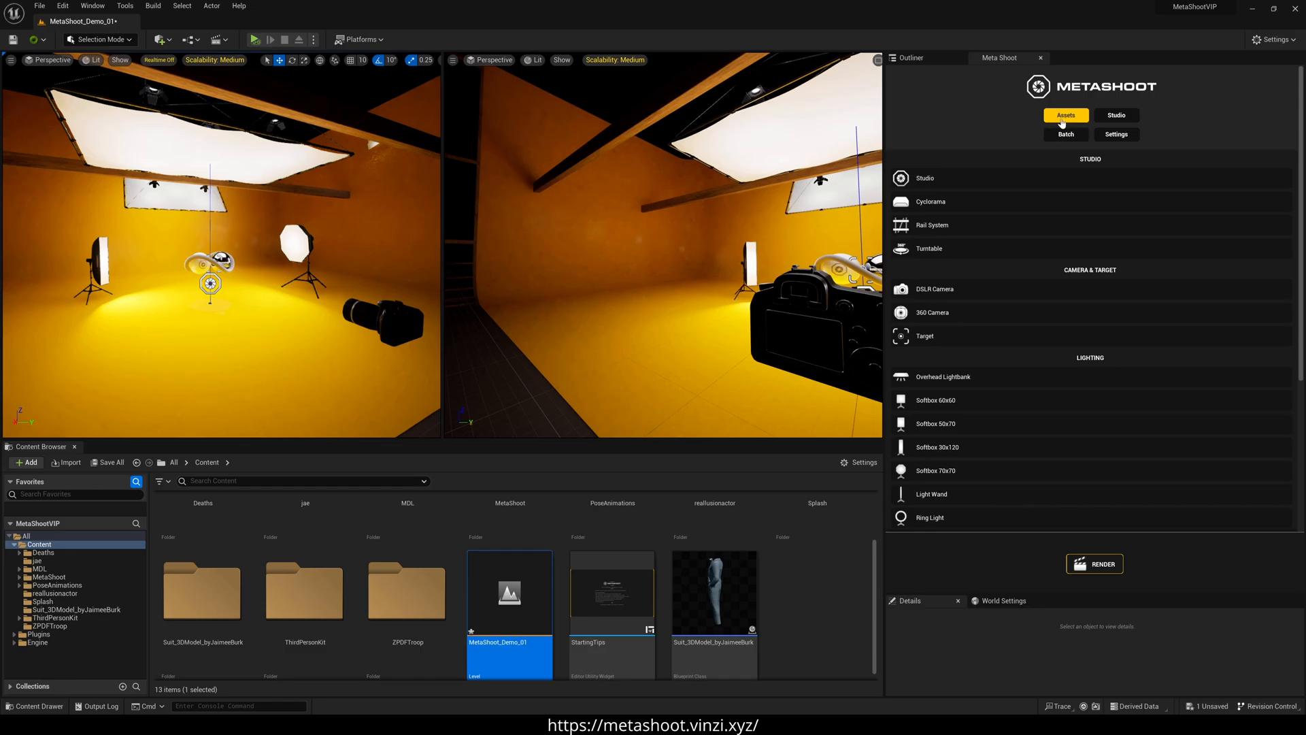
pyautogui.scroll(-3)
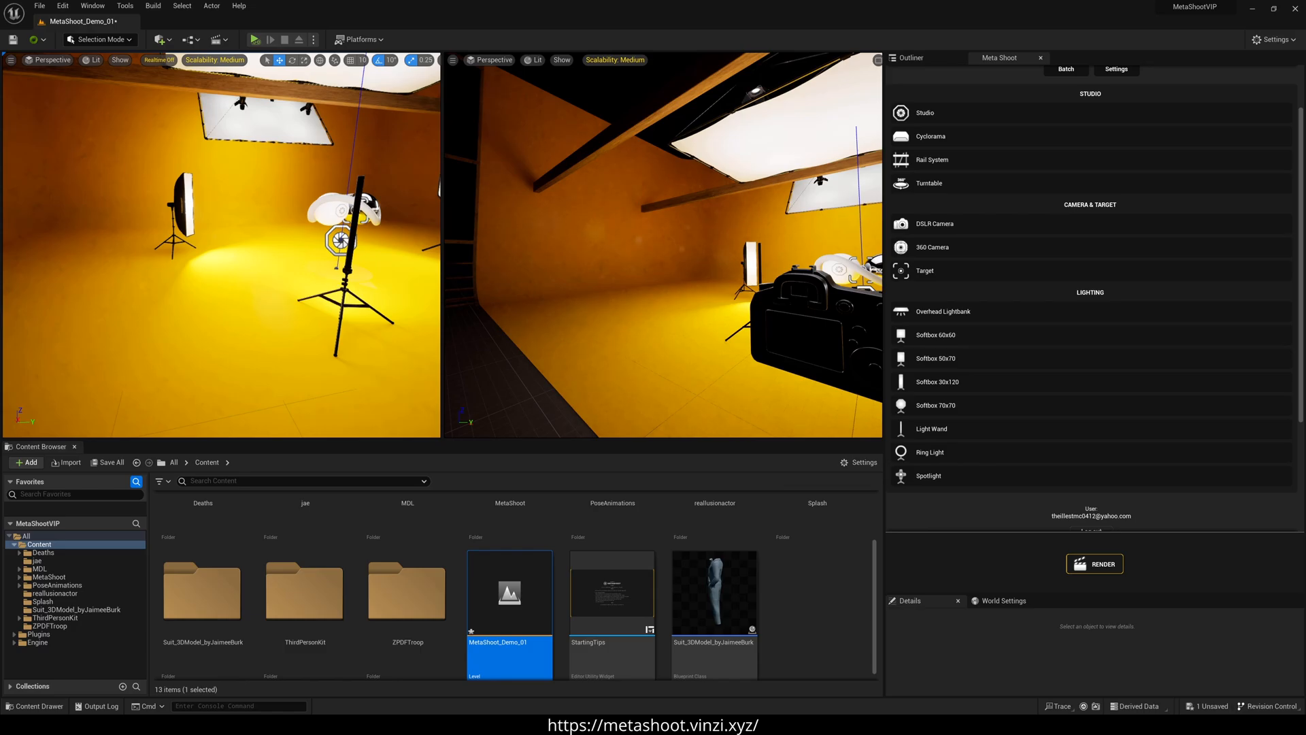
pyautogui.click(1066, 115)
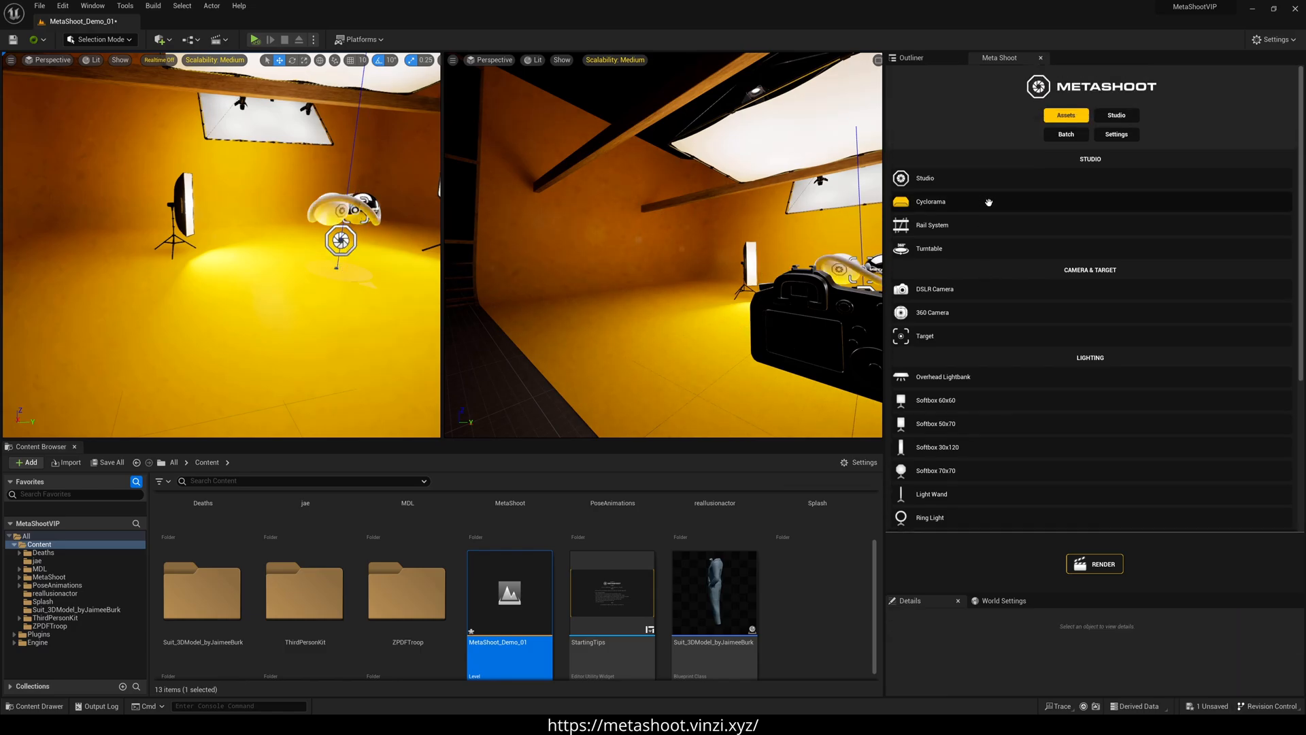
# Step: Apply MetaShoot's purple dark neon studio preset, prompting deletion of MetaShoot_3DSample0
pyautogui.click(1117, 115)
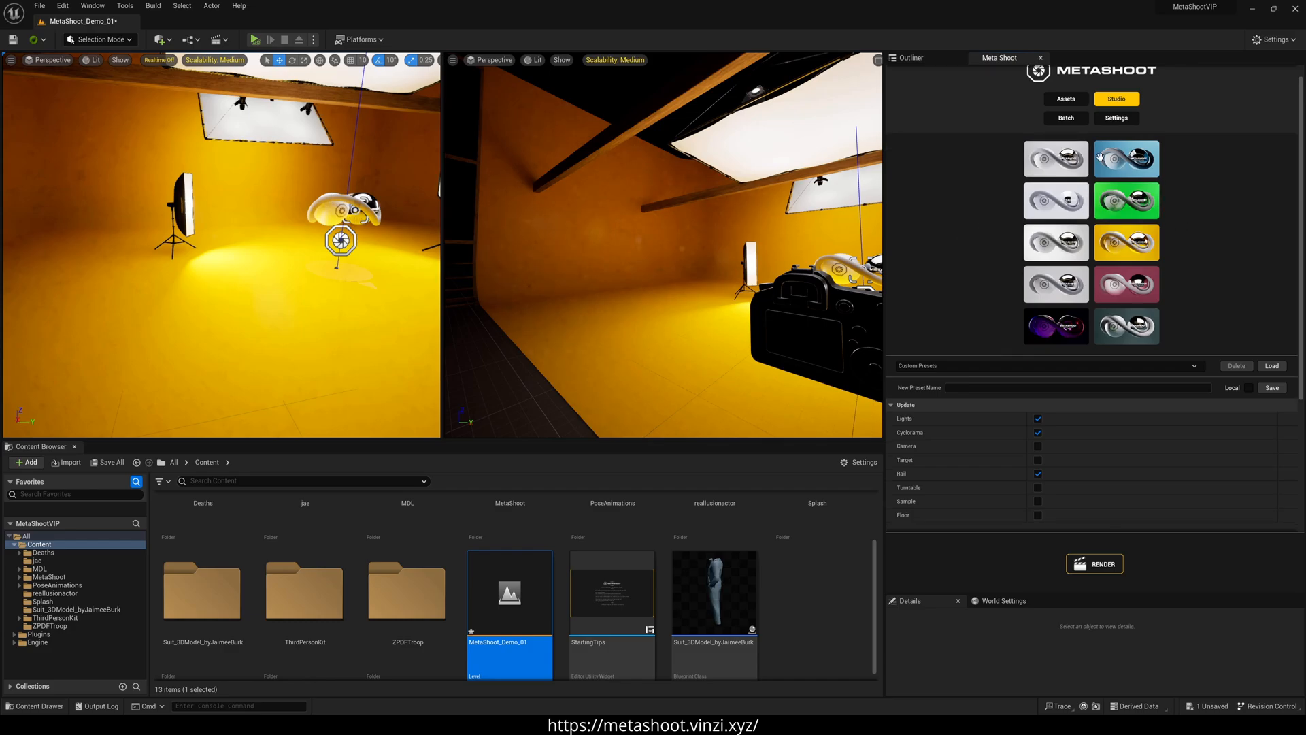
pyautogui.click(1055, 159)
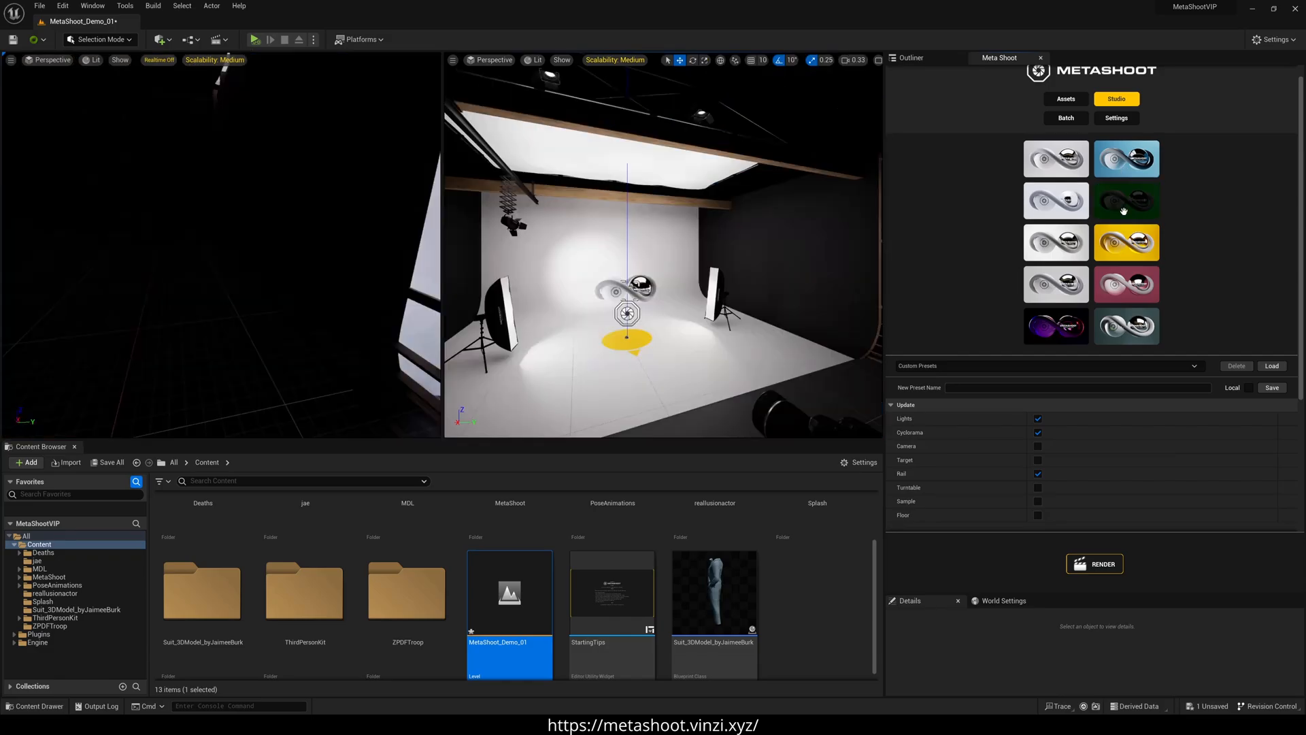
pyautogui.click(1127, 200)
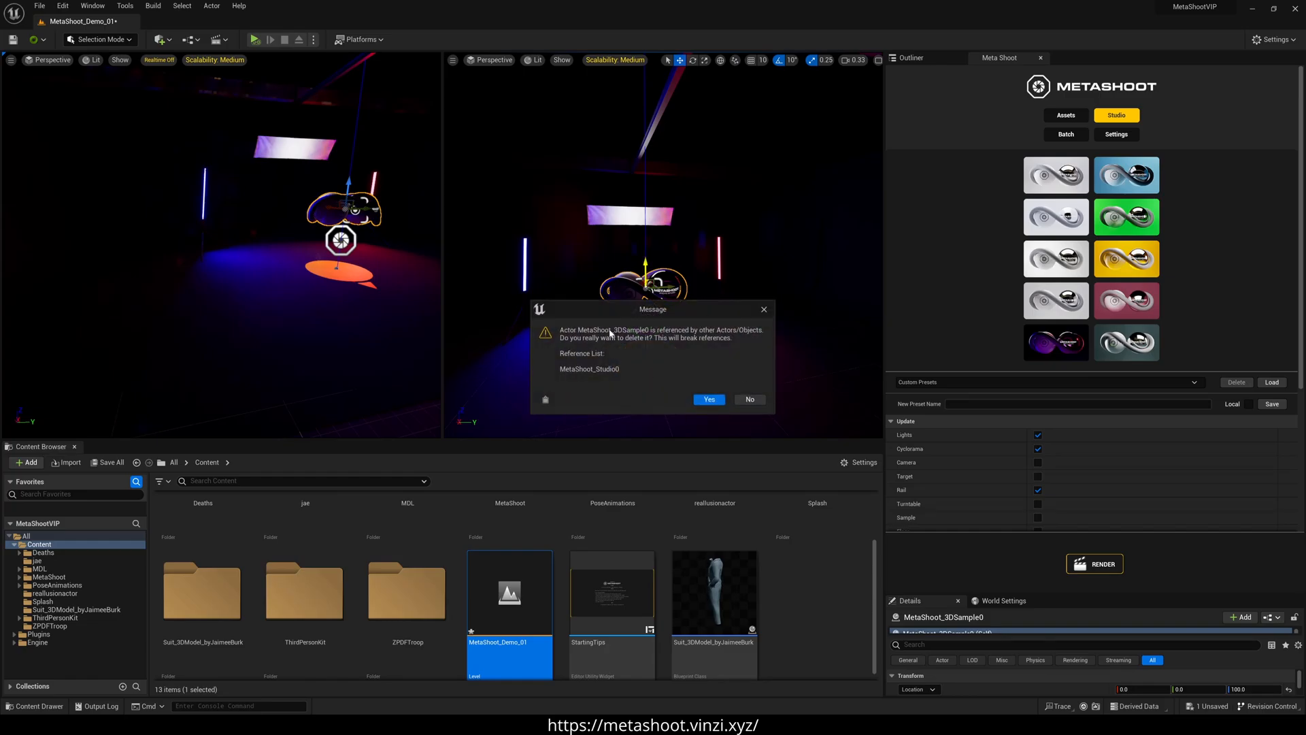
# Step: Delete the sample model and place ZPDFemaleTR from ZPDFTroop on the turntable
pyautogui.click(708, 399)
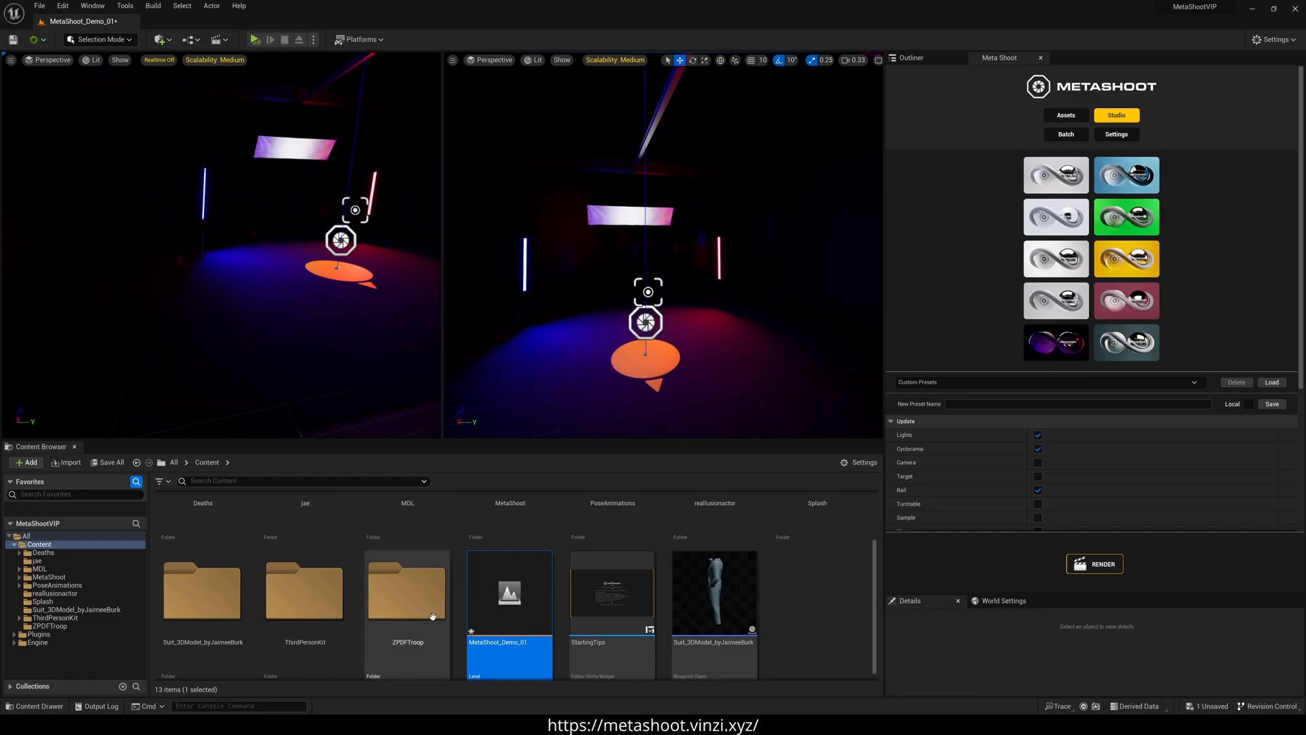
pyautogui.doubleClick(408, 591)
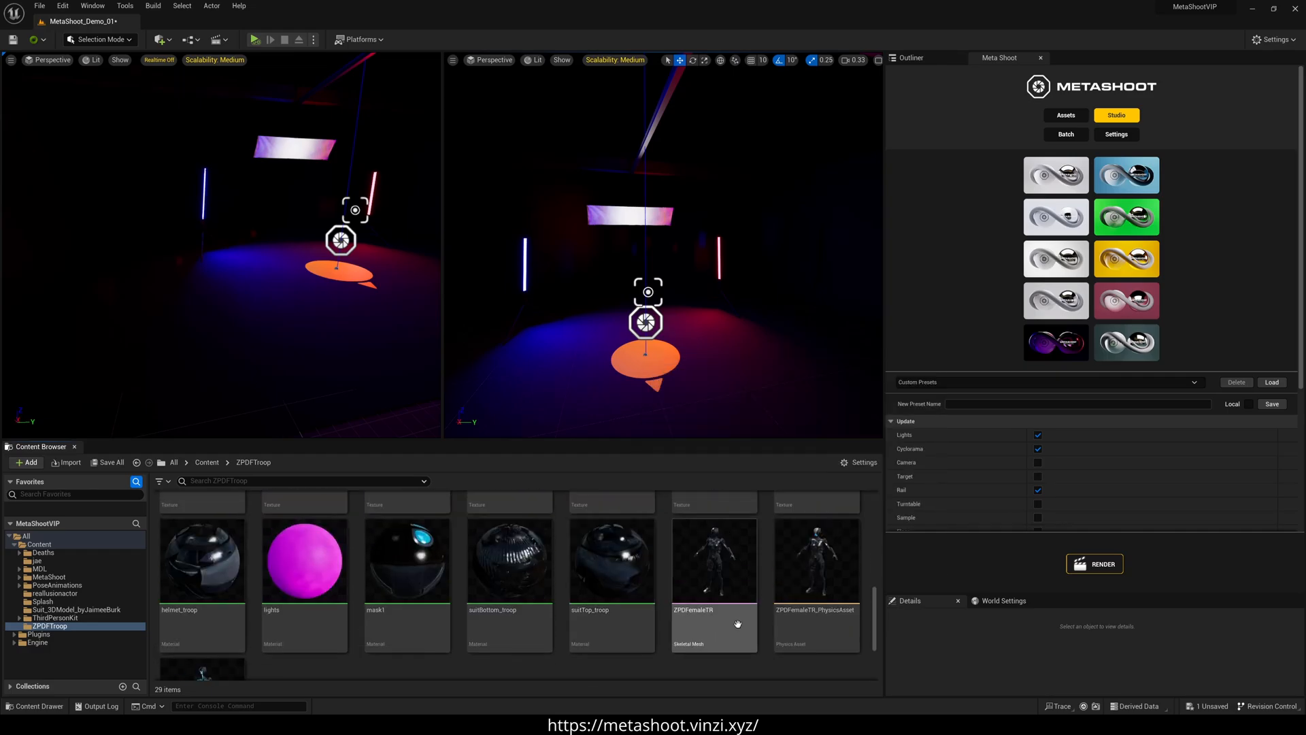
pyautogui.click(713, 562)
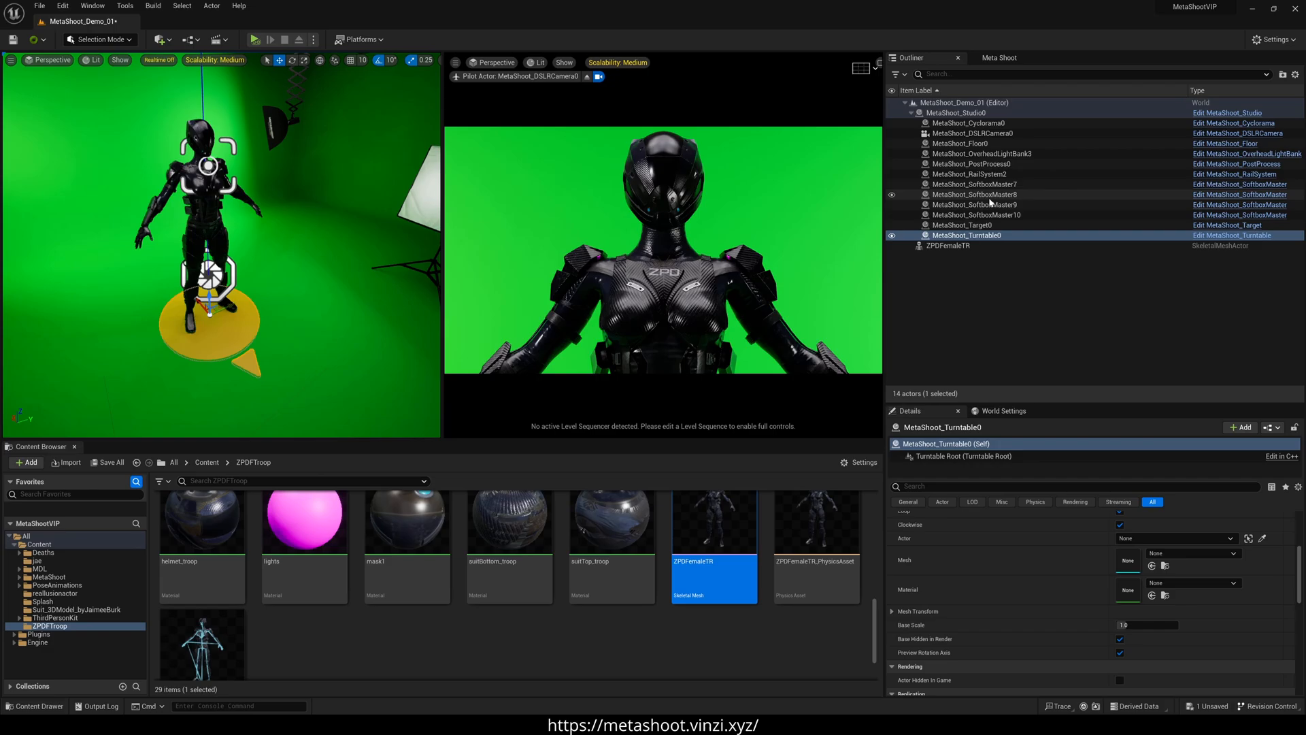
# Step: Select MetaShoot_Cyclorama0 in the Outliner and return to the MetaShoot panel
pyautogui.click(958, 245)
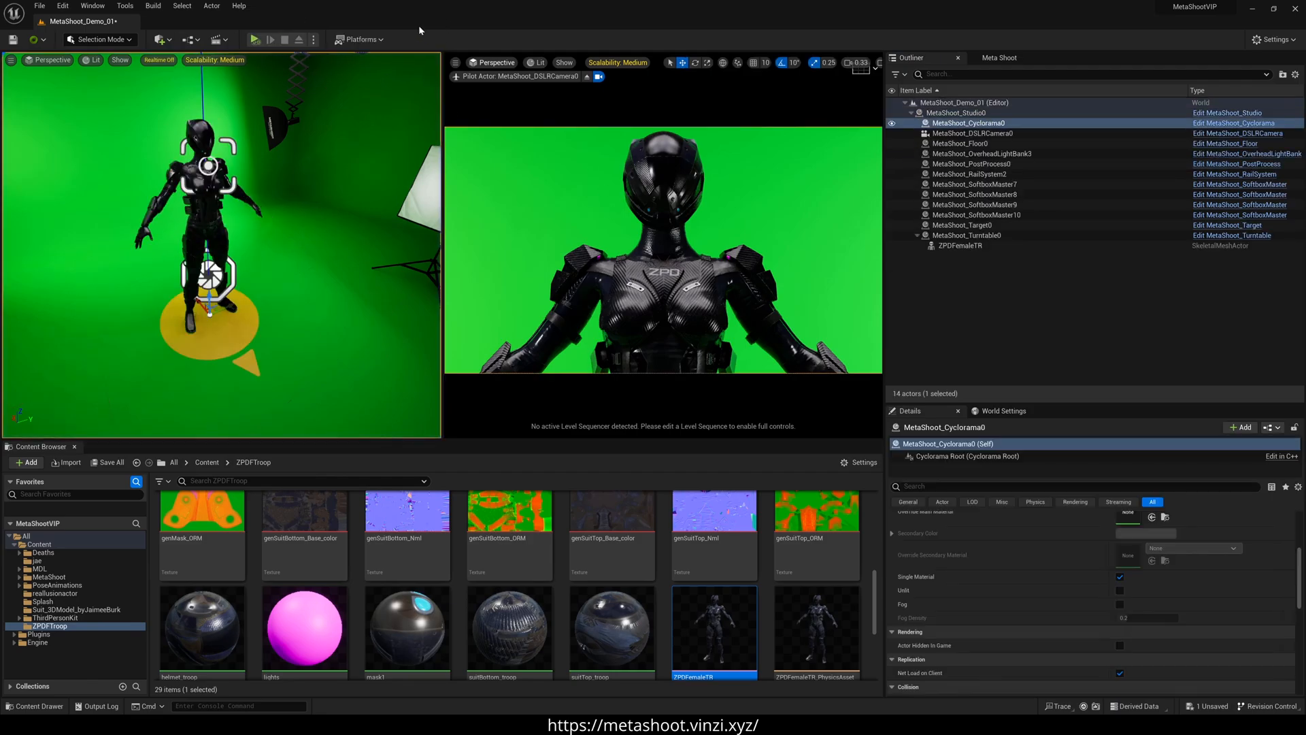
pyautogui.click(254, 40)
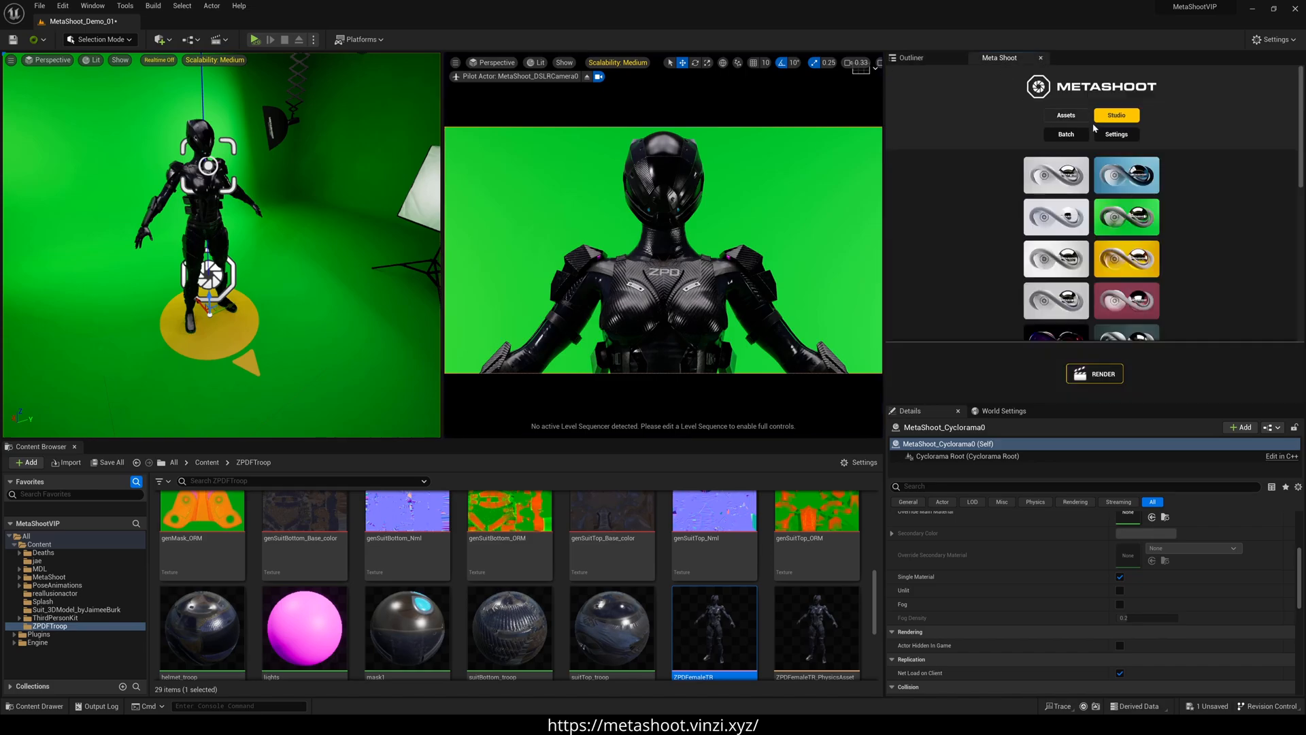
pyautogui.click(1065, 134)
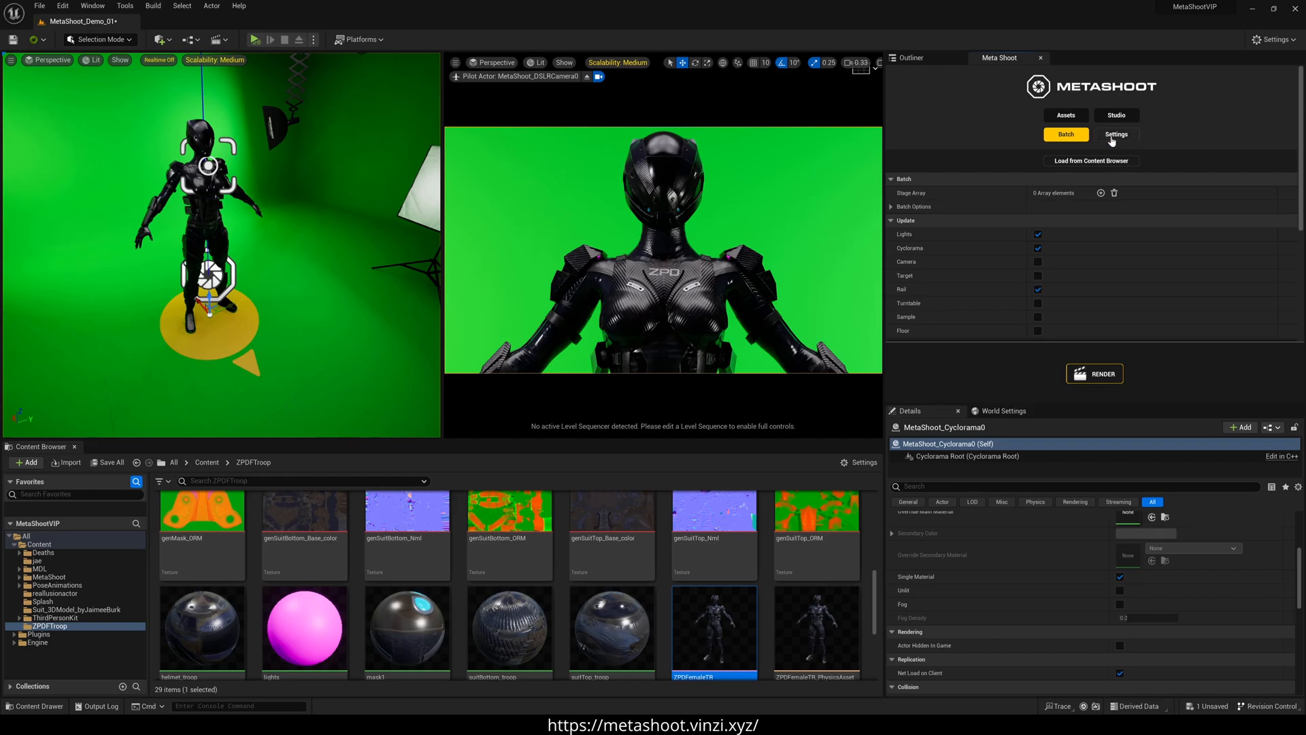
pyautogui.click(1117, 134)
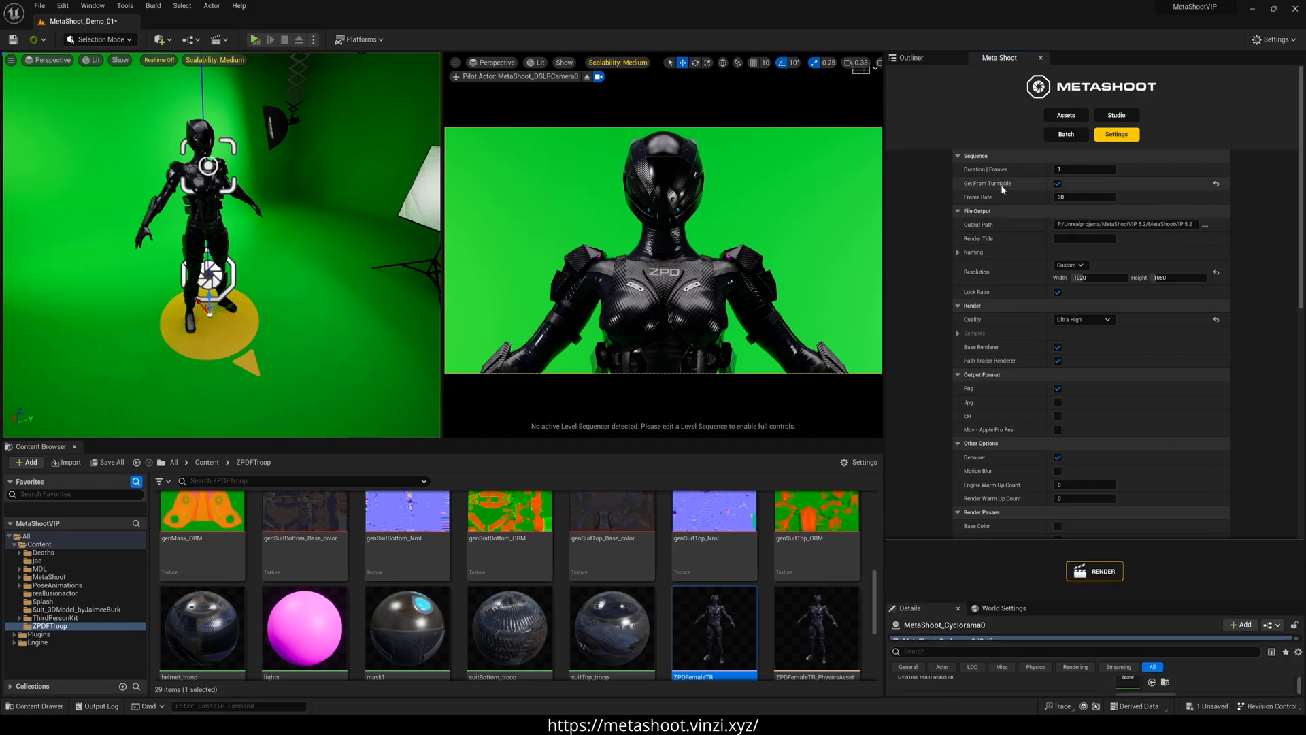
pyautogui.moveTo(993, 194)
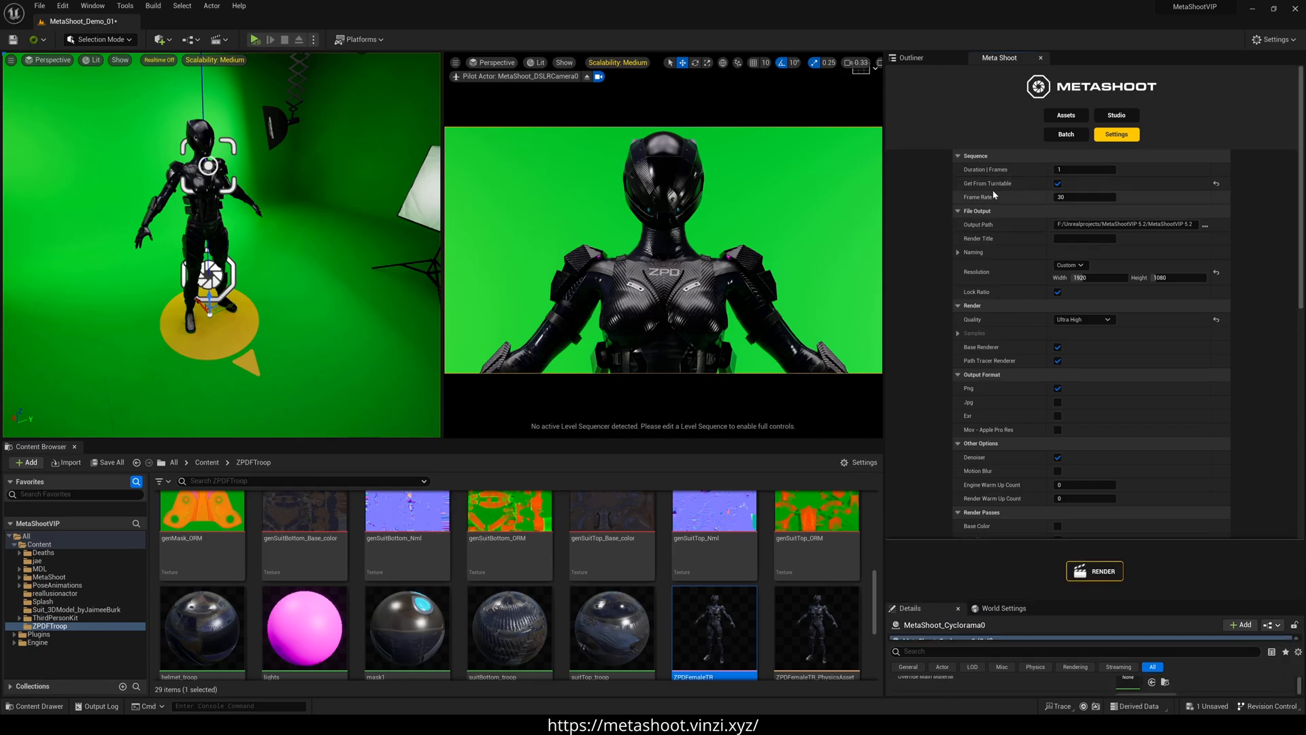
pyautogui.moveTo(292, 301)
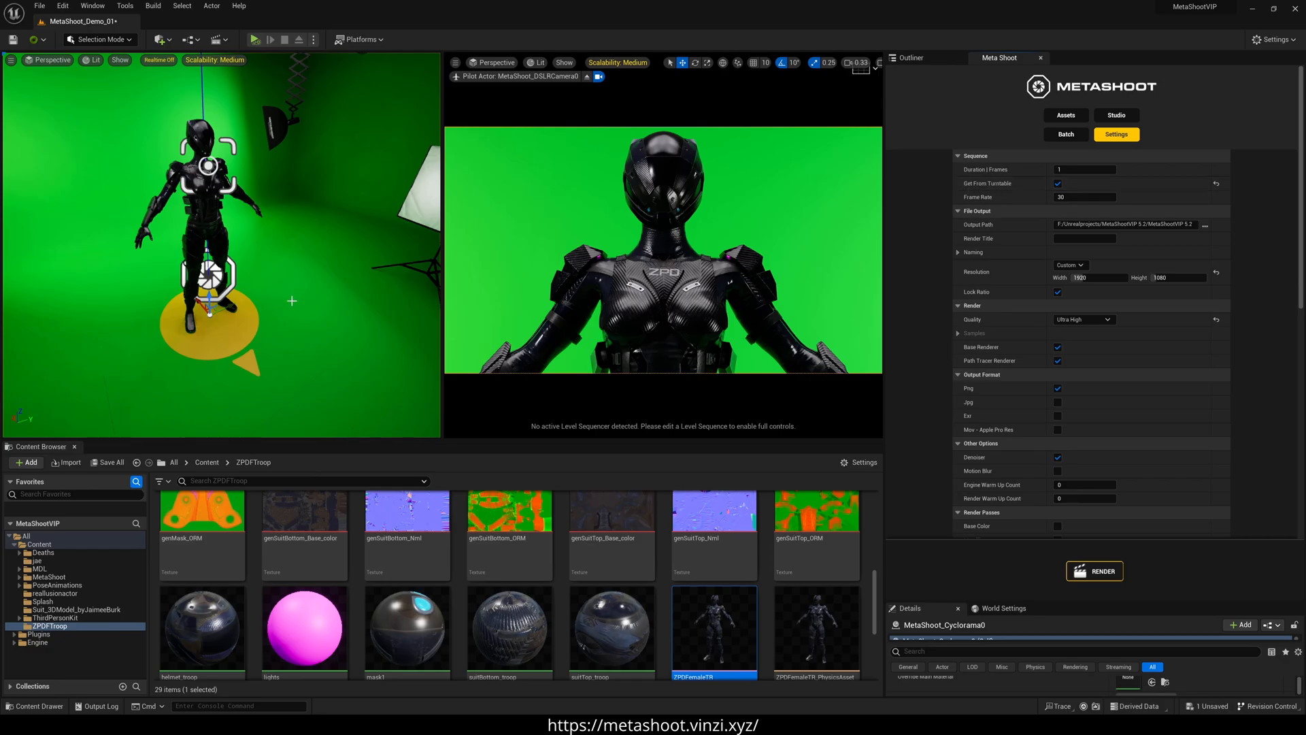
pyautogui.click(1058, 183)
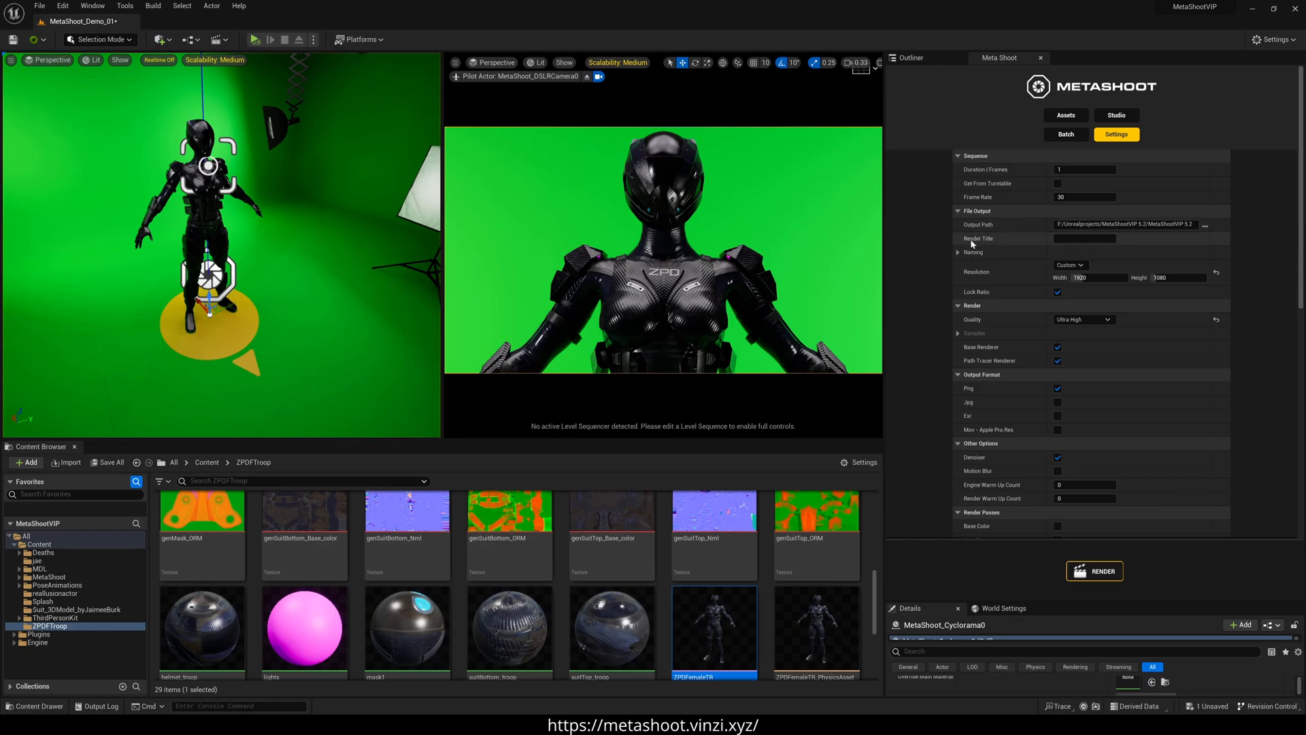
# Step: Title the render 'zpd' at 1920×1080, Ultra High quality, with PNG output only
pyautogui.write('zpd')
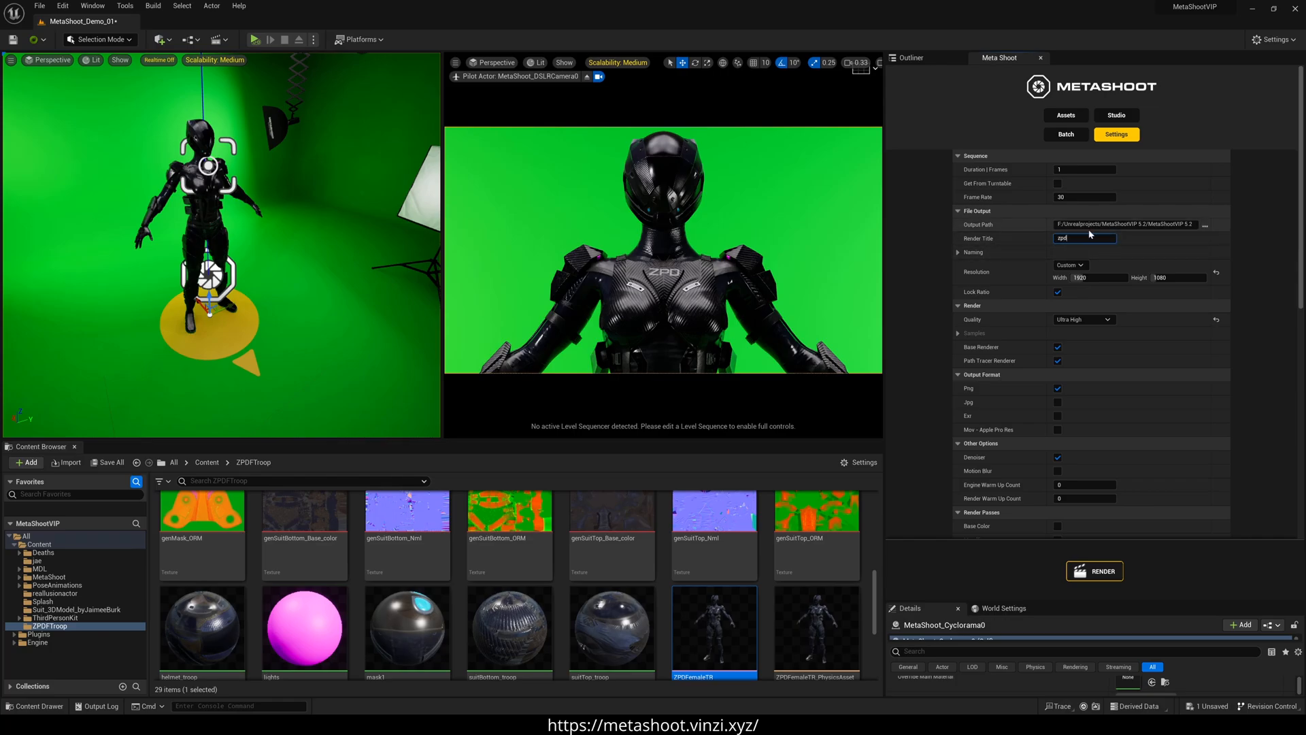
pyautogui.click(1070, 264)
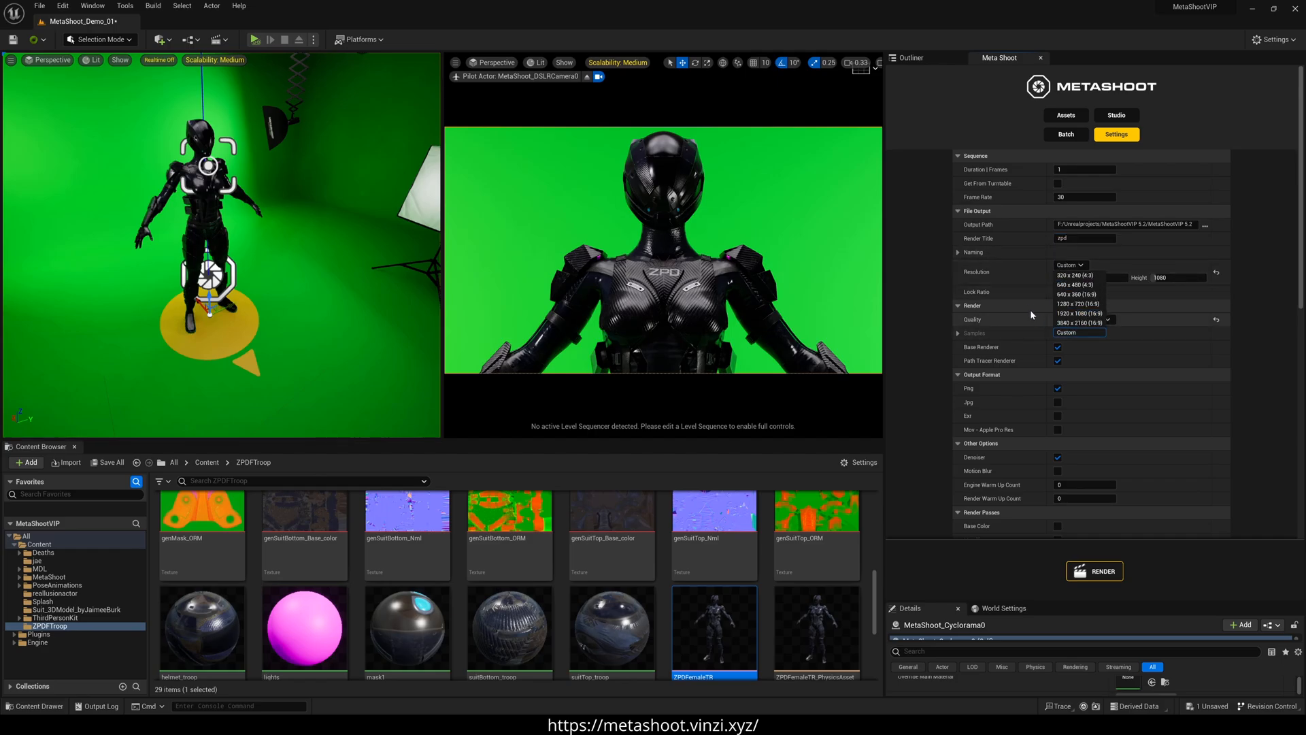
pyautogui.click(1083, 319)
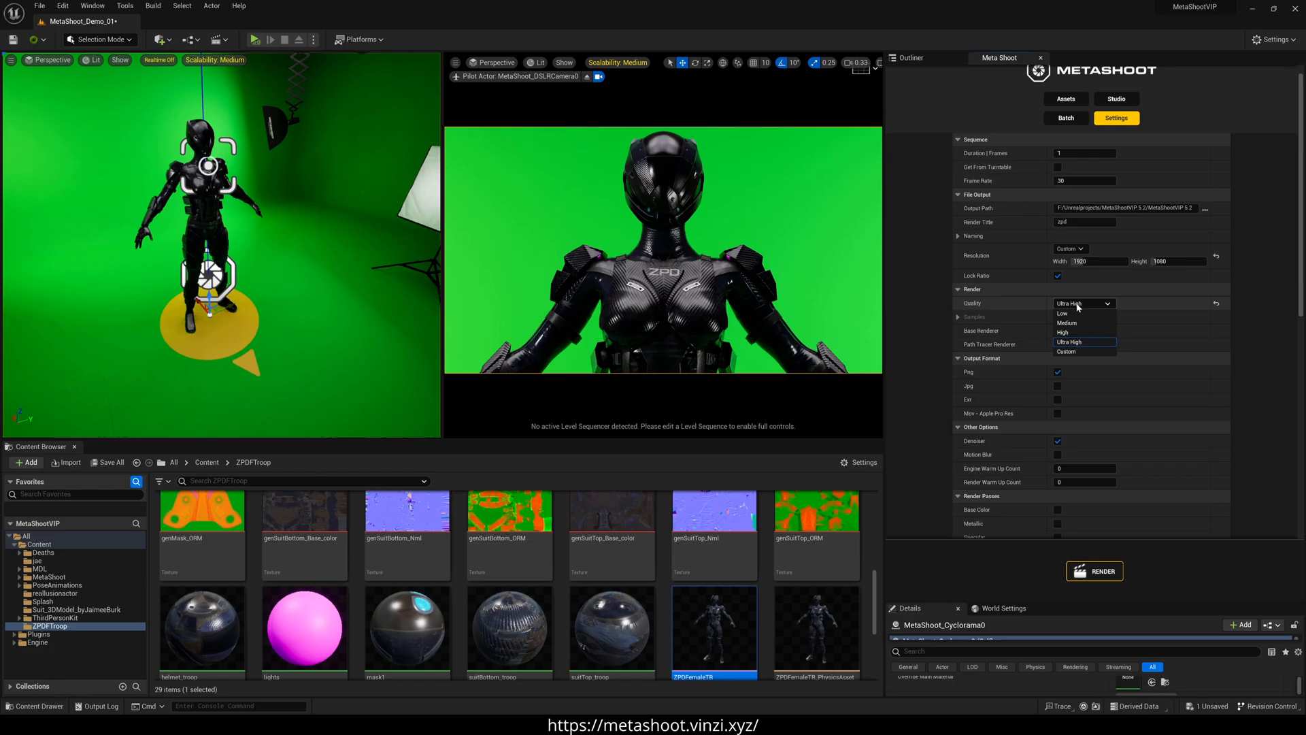
pyautogui.moveTo(1065, 342)
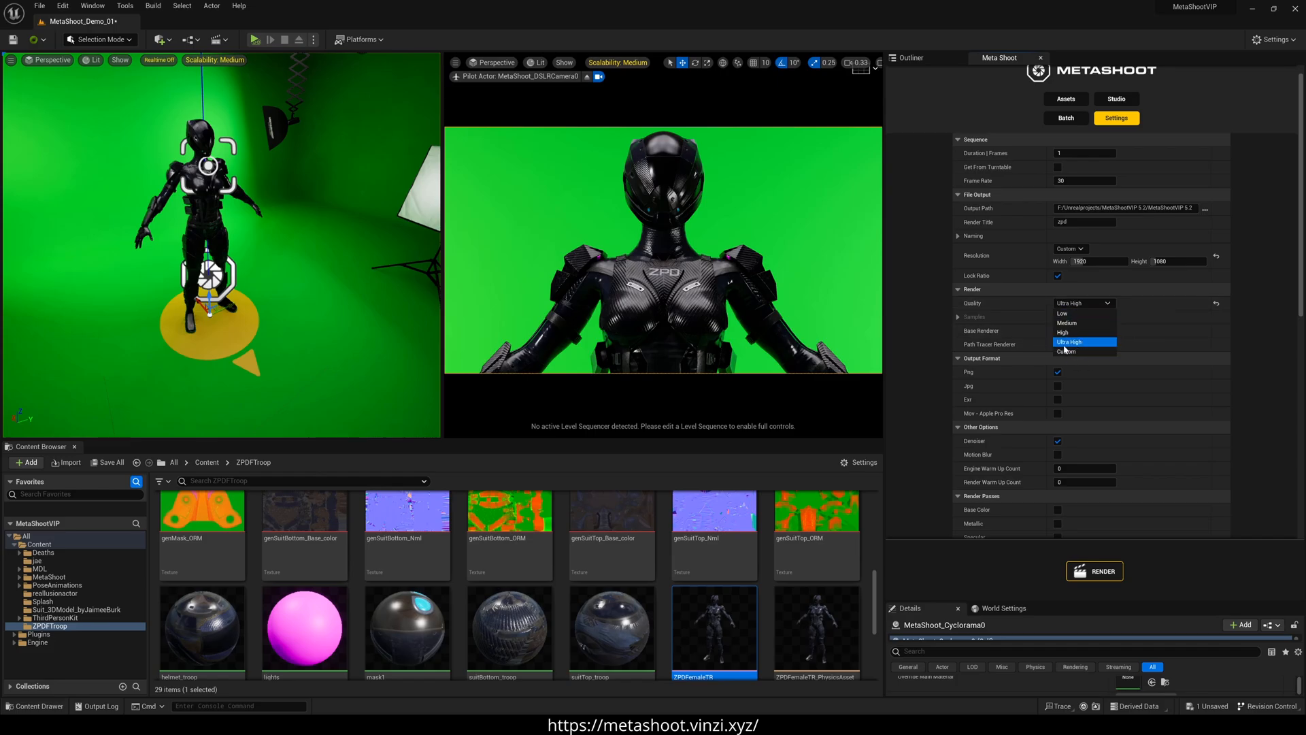
pyautogui.click(1067, 351)
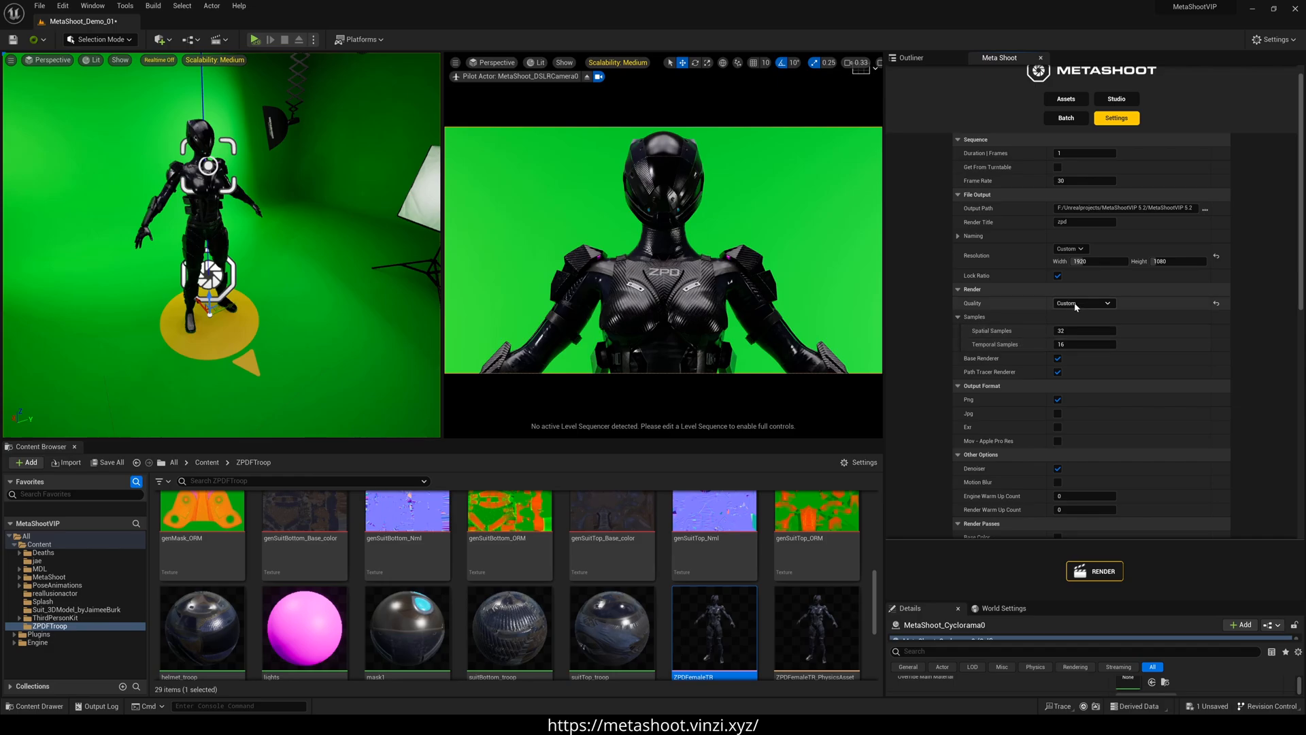
pyautogui.click(1083, 302)
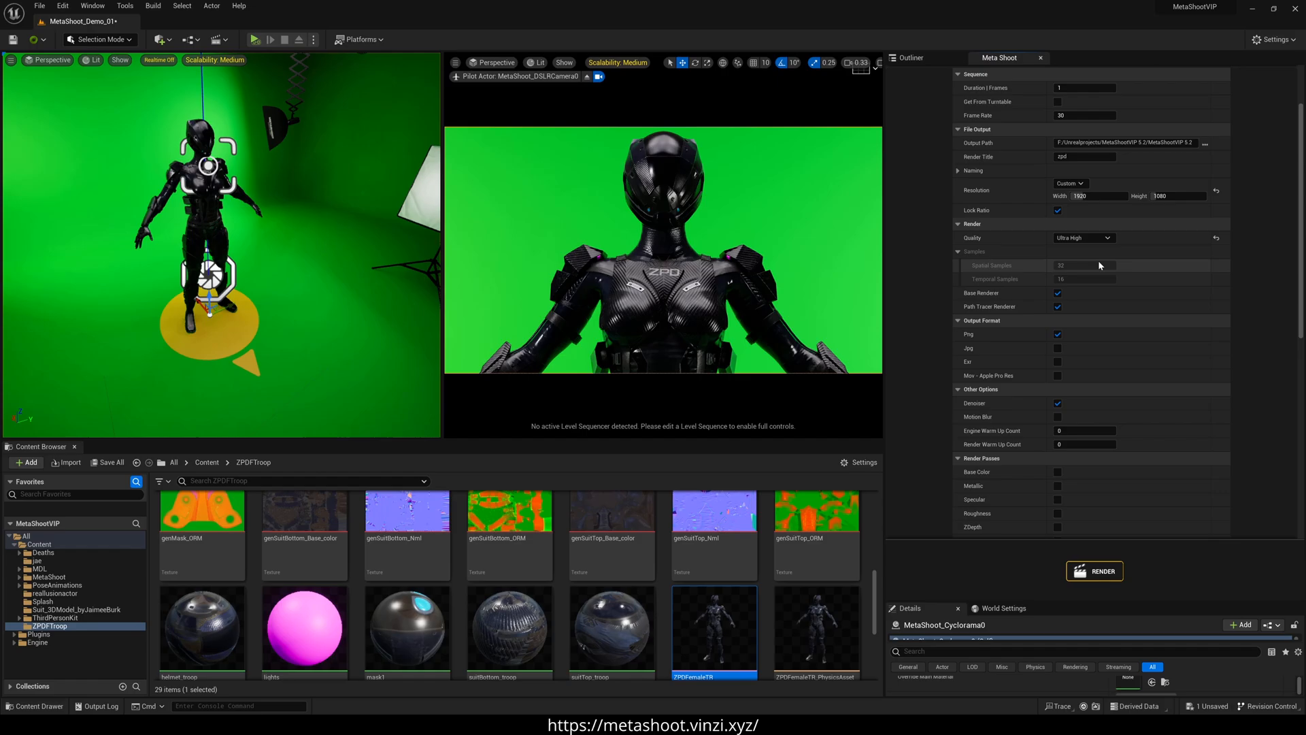
pyautogui.moveTo(1073, 307)
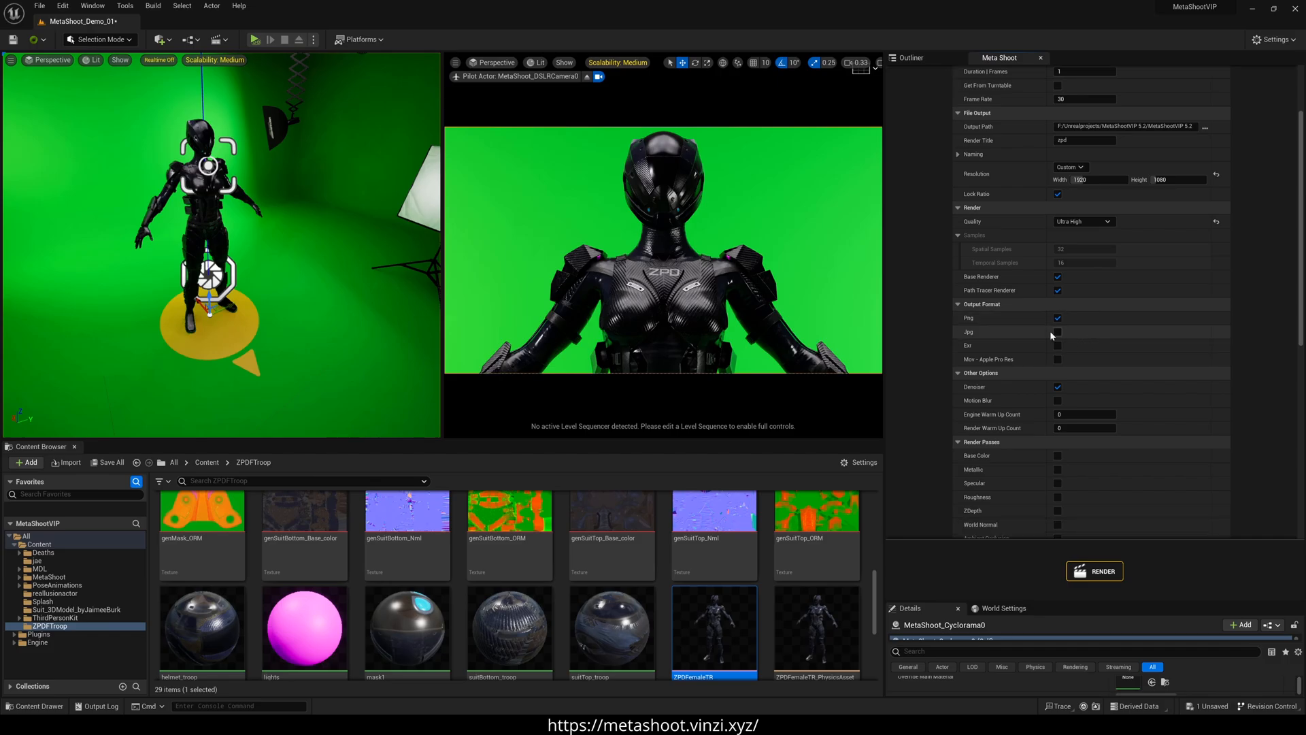
pyautogui.click(1058, 332)
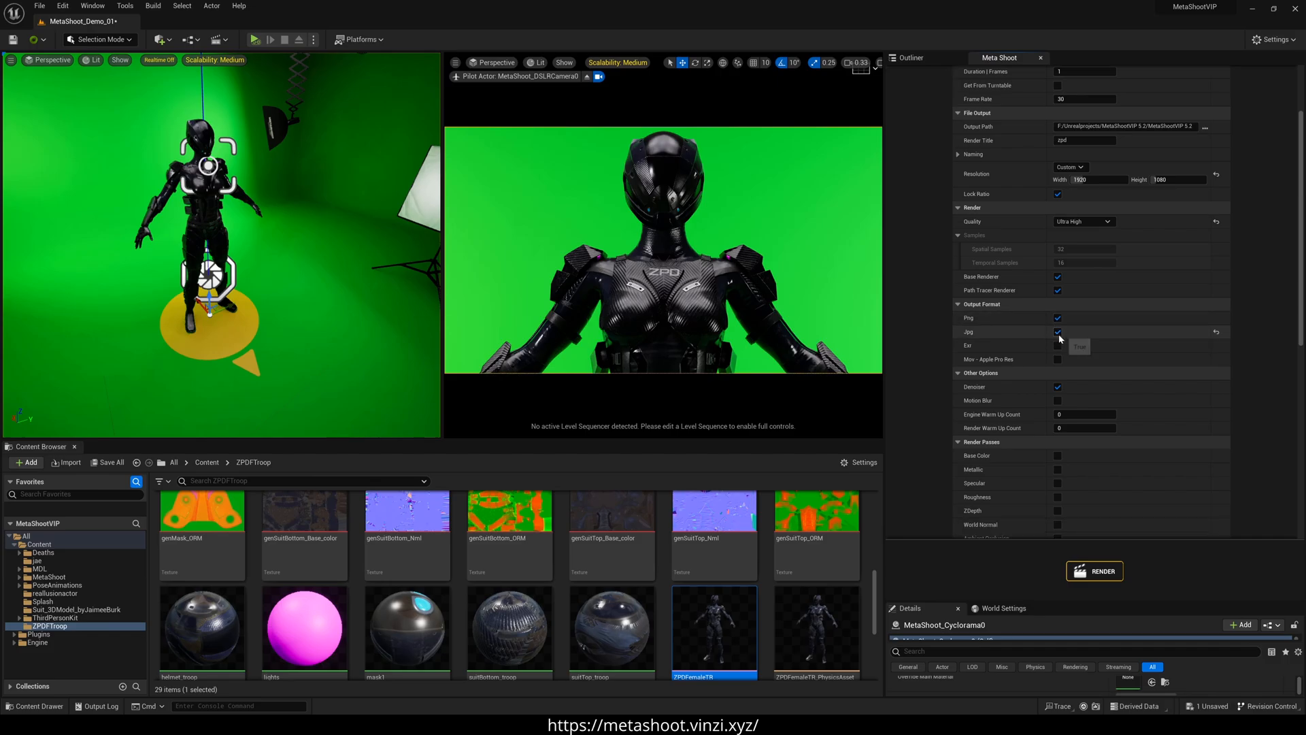
pyautogui.click(1058, 331)
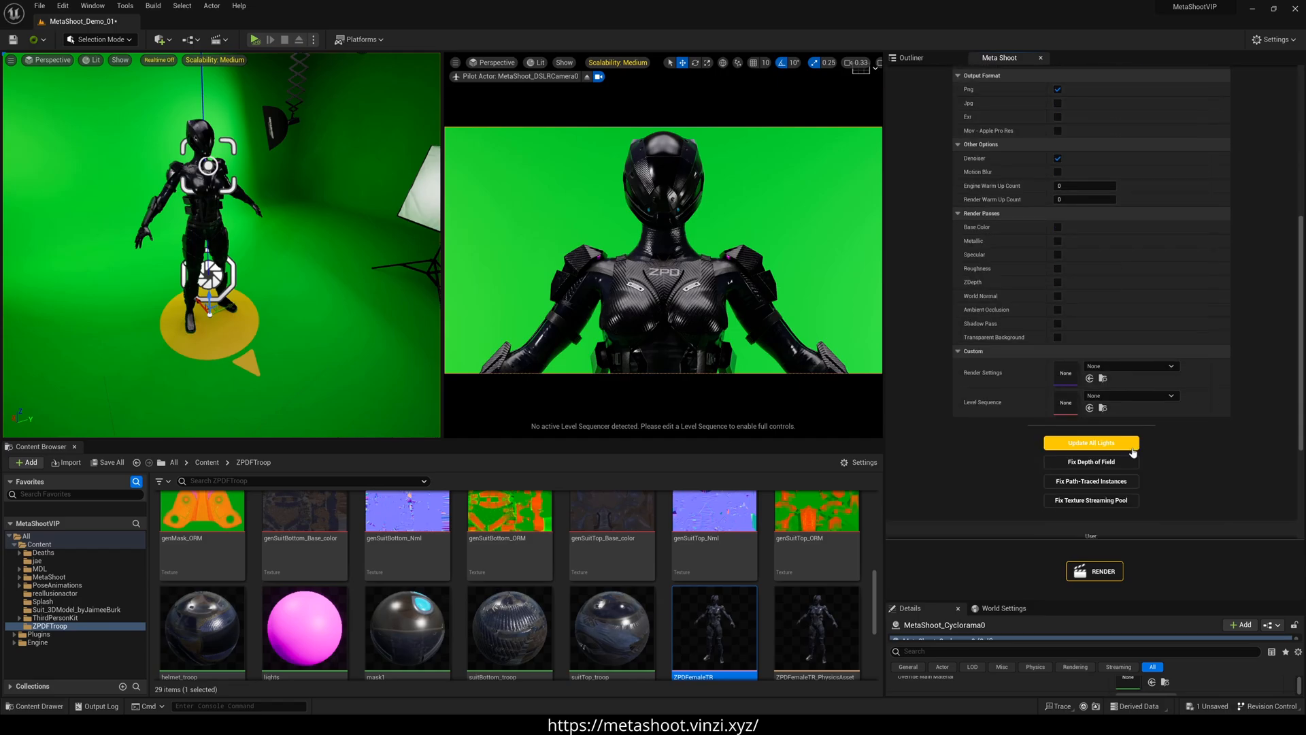
pyautogui.moveTo(869, 442)
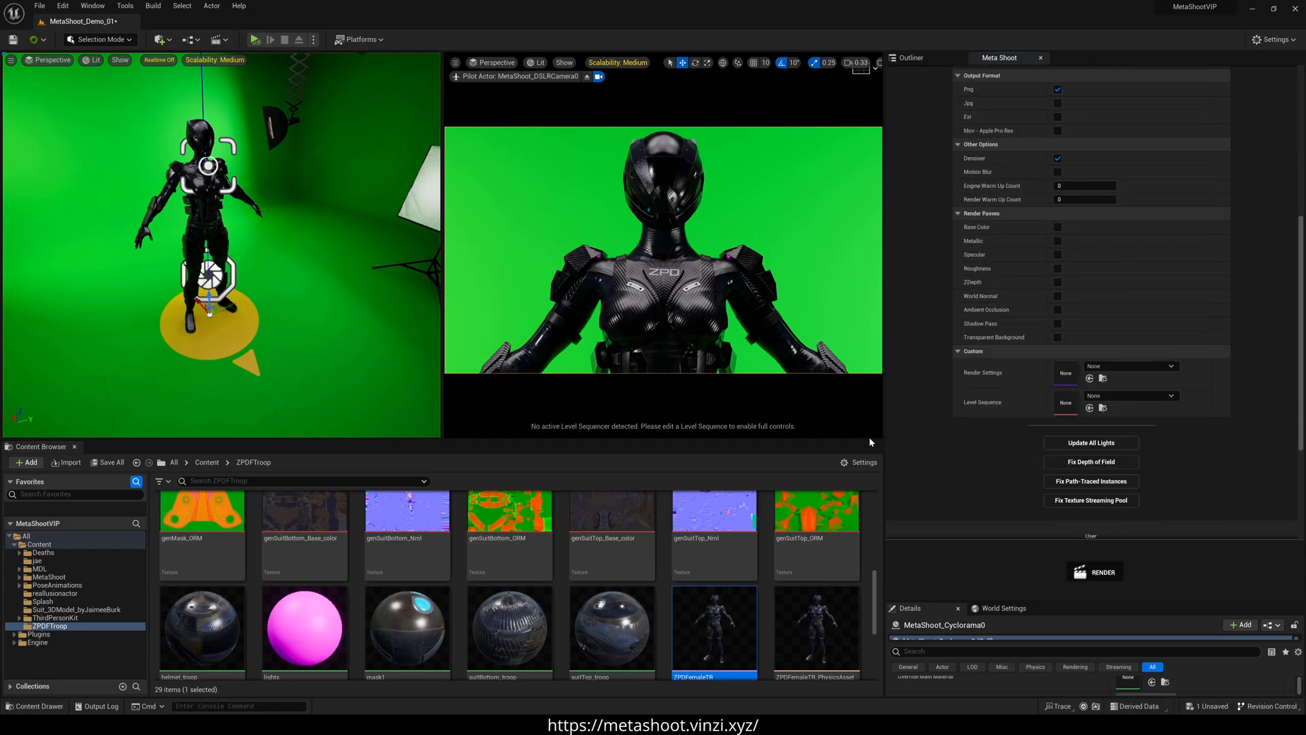
# Step: Render the zpd still and select the PathTracer PNG in MovieRenders
pyautogui.click(1094, 571)
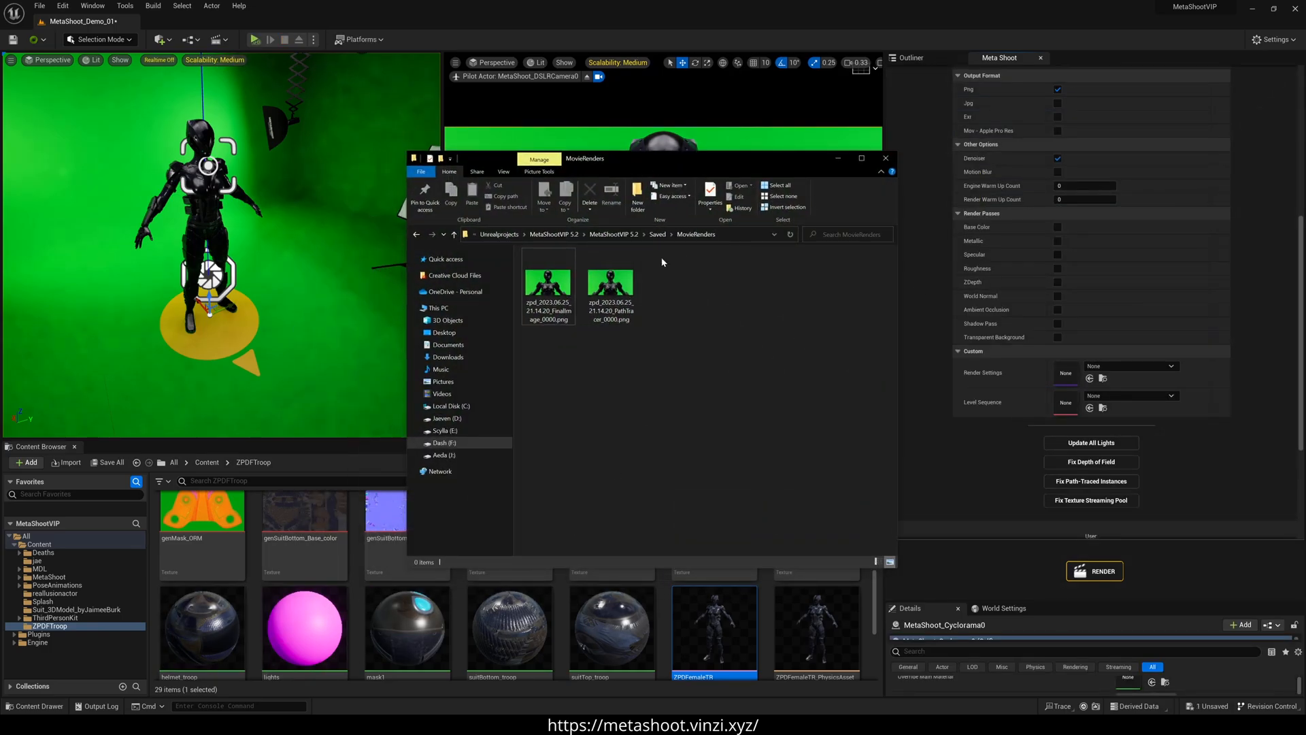
pyautogui.click(610, 283)
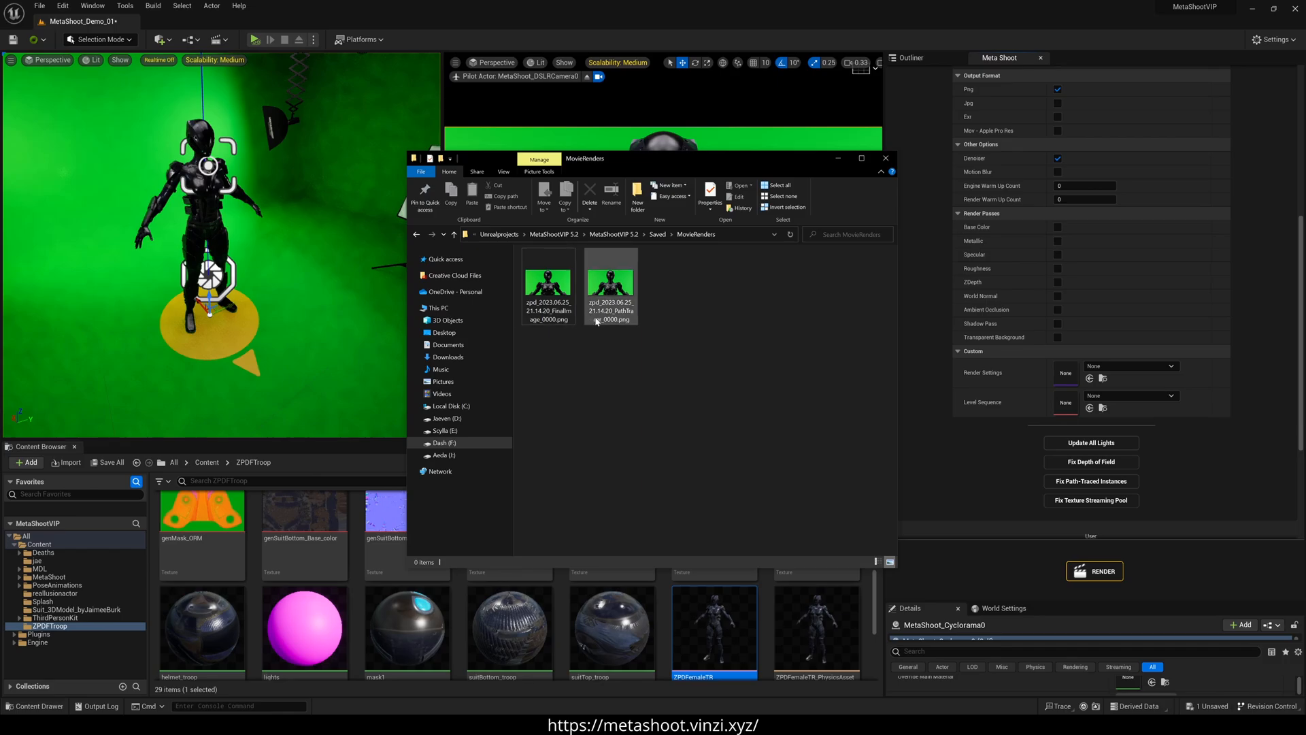
# Step: View the PathTracer zpd render in Windows Photos, then close it
pyautogui.doubleClick(611, 285)
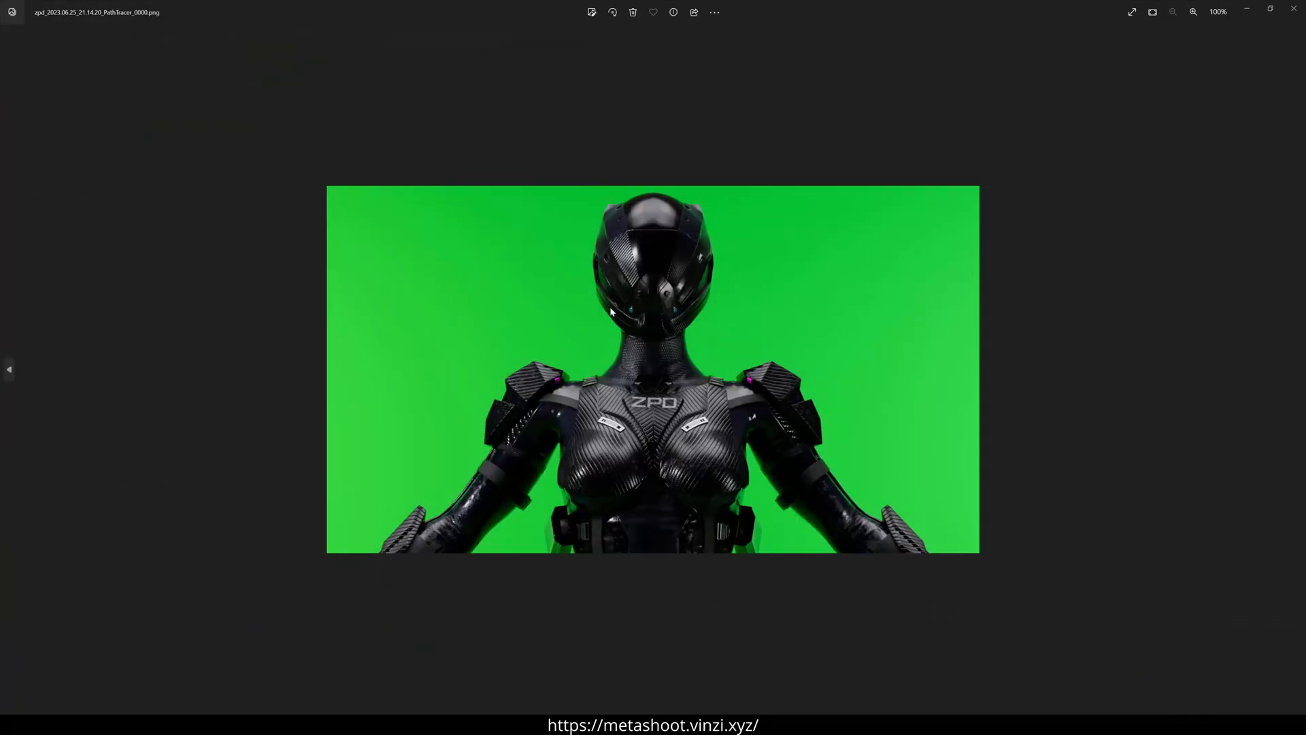
pyautogui.click(1192, 12)
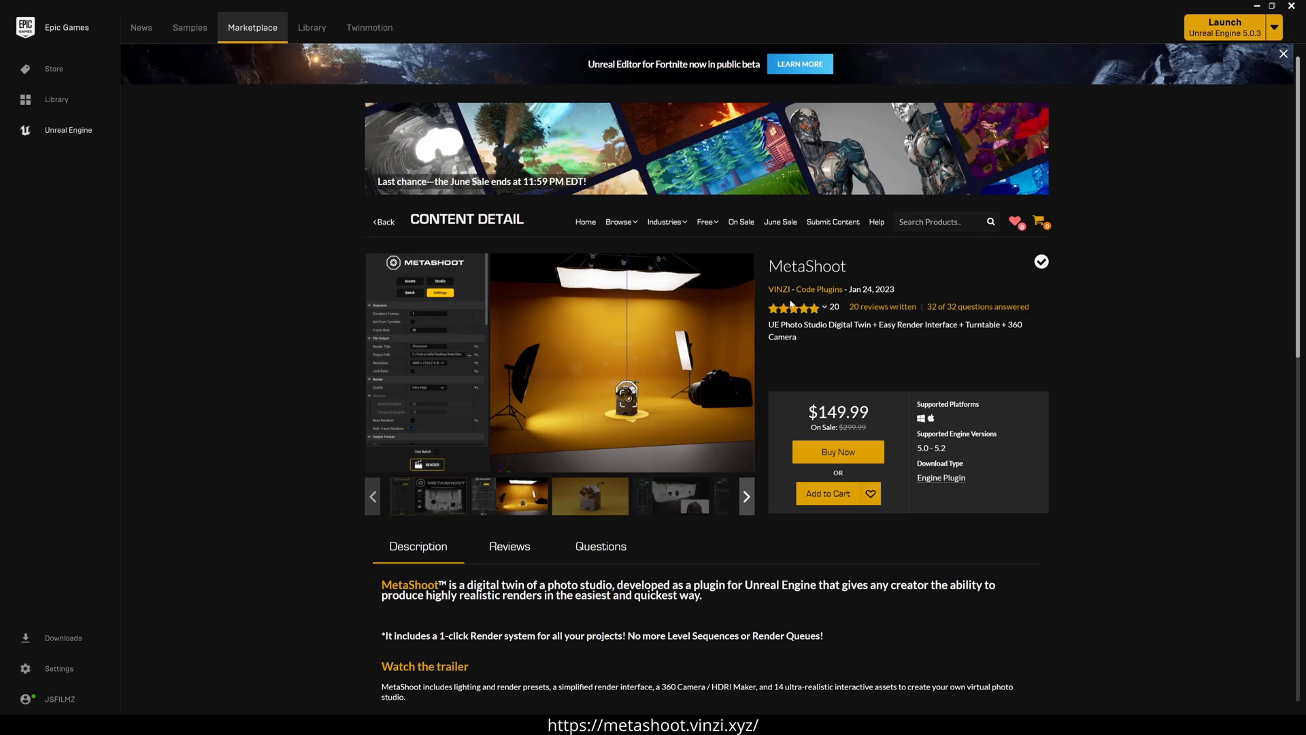
pyautogui.moveTo(969, 361)
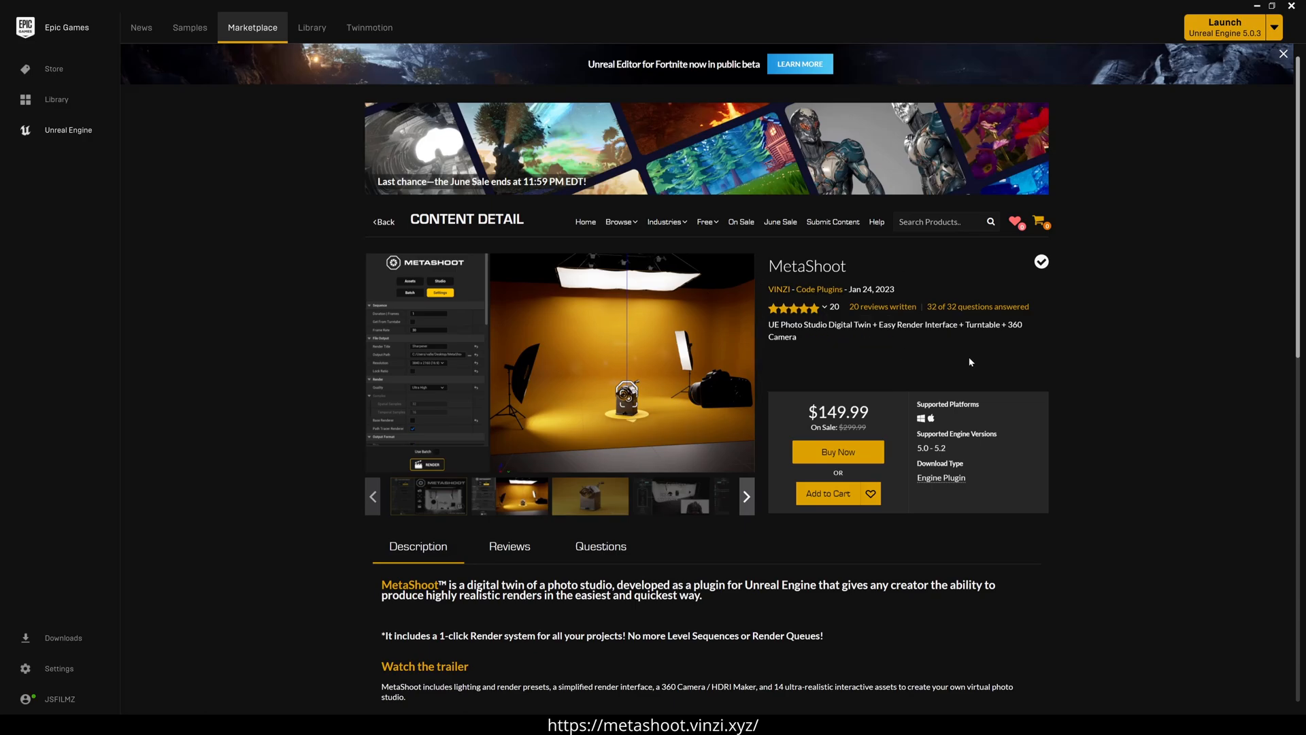